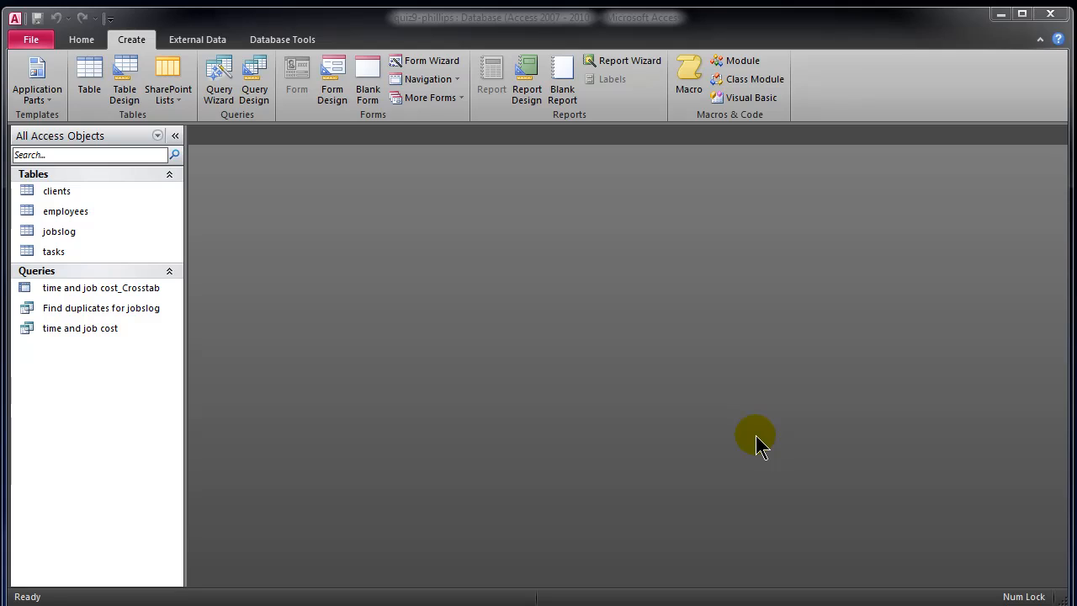
{"action": "mouse_move", "coordinate": [407, 328]}
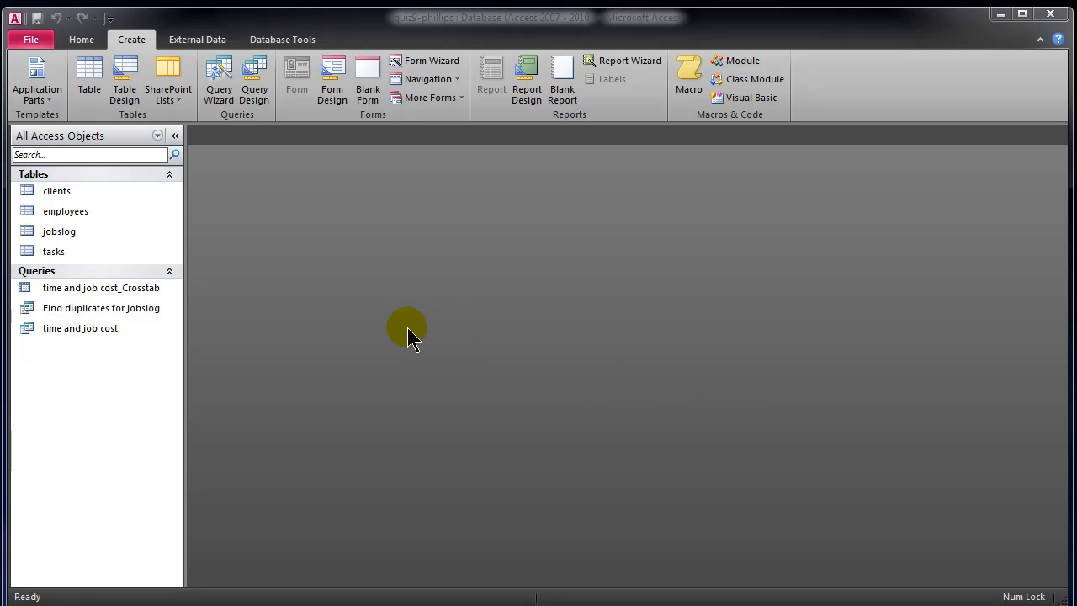
{"action": "mouse_move", "coordinate": [410, 340]}
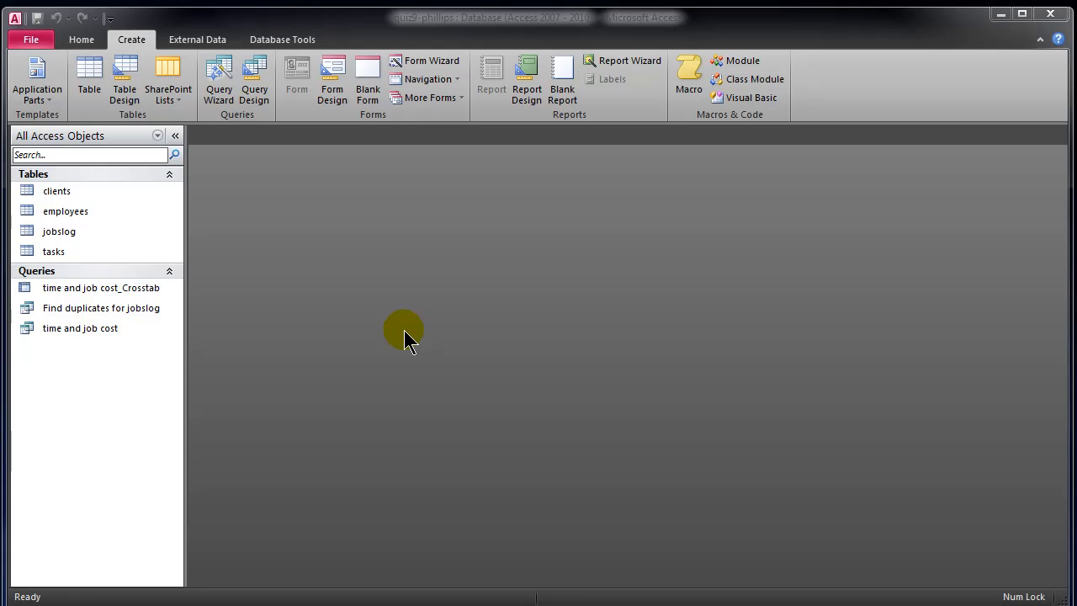
- Briefly view the tasks table, close it, and leave jobslog open in Datasheet View
{"action": "left_click", "coordinate": [64, 210]}
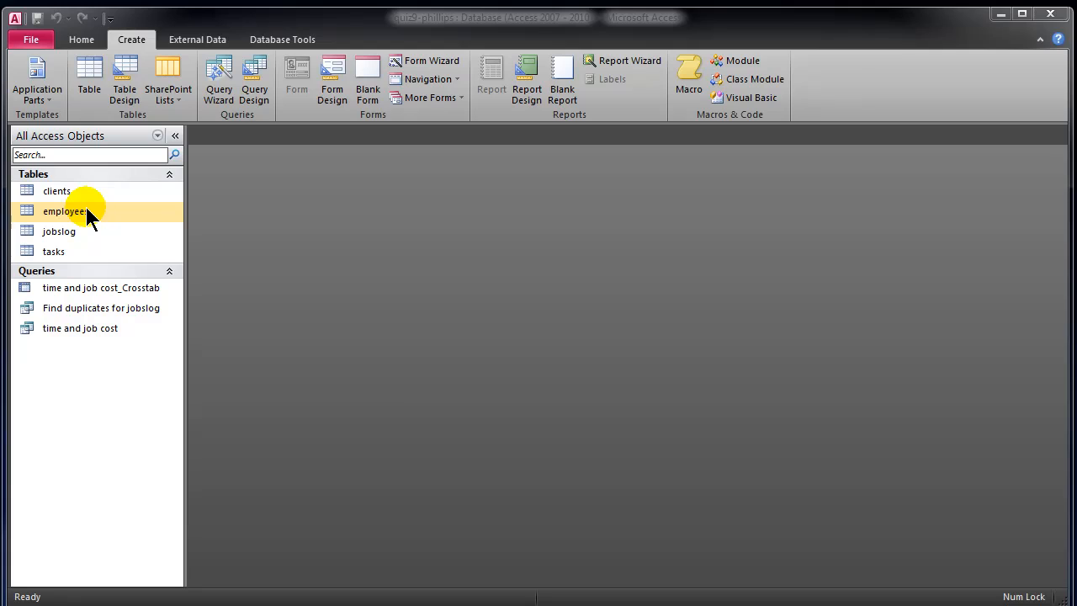
{"action": "left_click", "coordinate": [58, 192]}
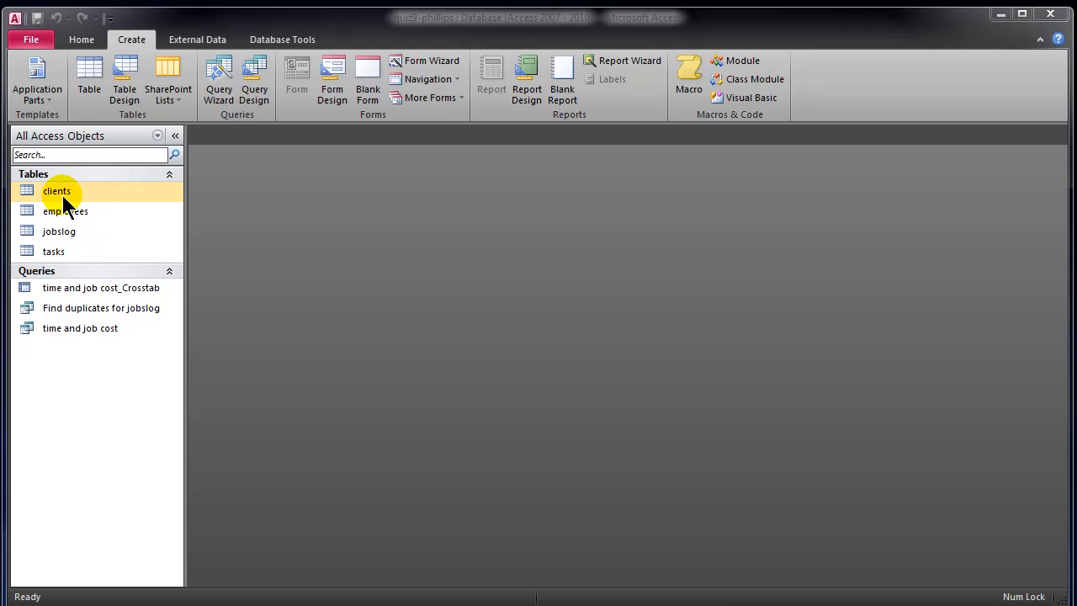
{"action": "left_click", "coordinate": [64, 212]}
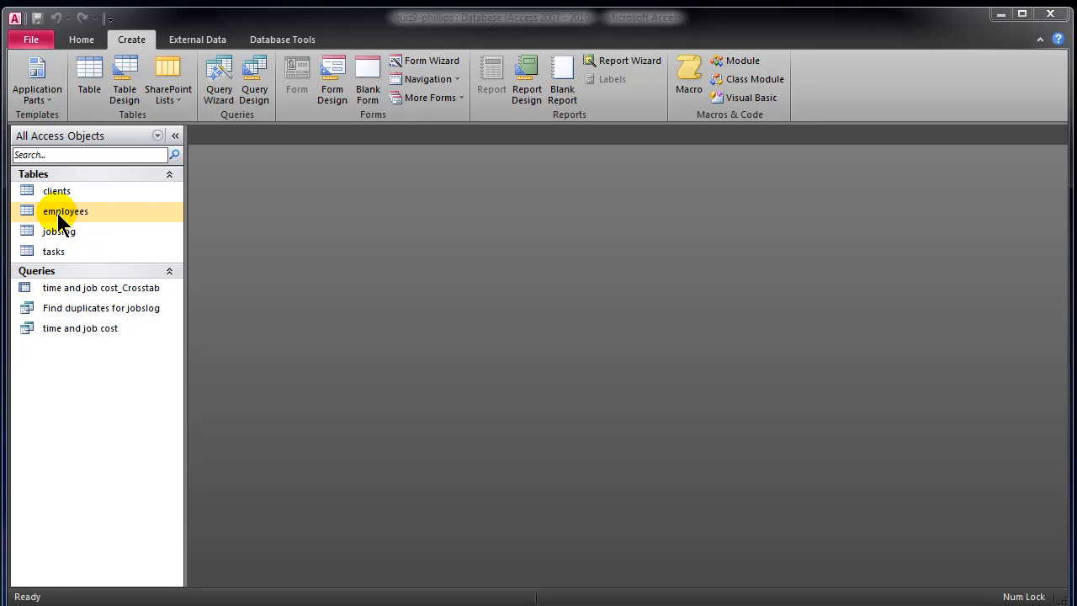
{"action": "double_click", "coordinate": [64, 212]}
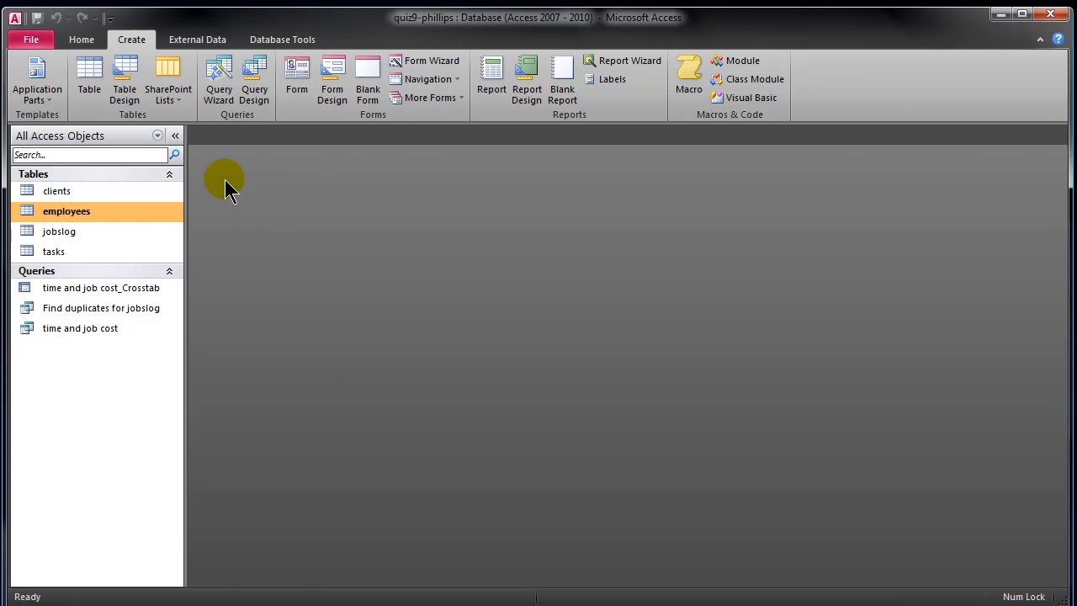
{"action": "double_click", "coordinate": [54, 251]}
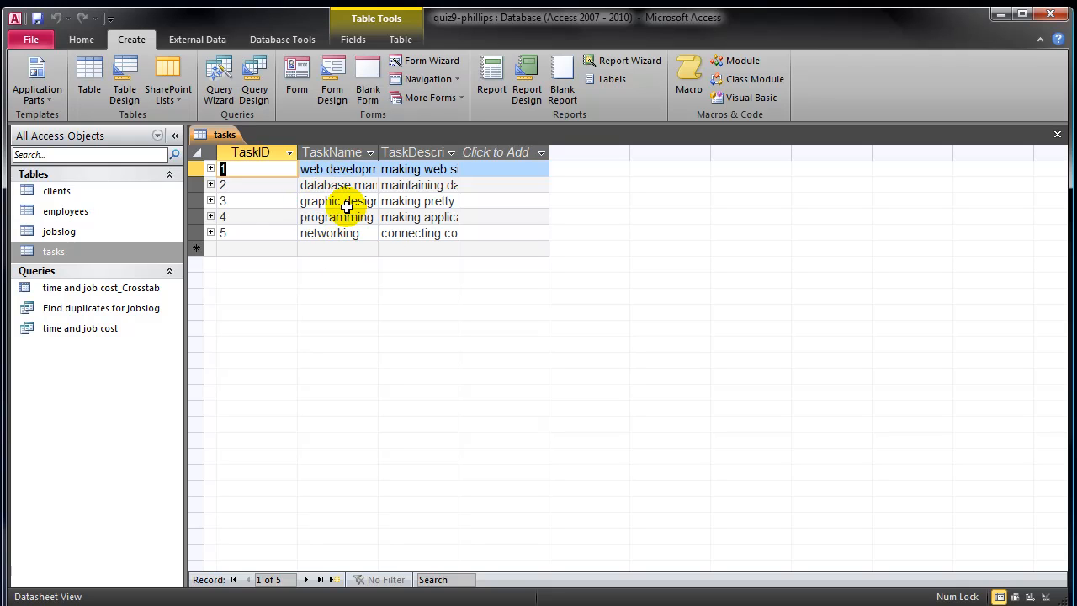
{"action": "left_click", "coordinate": [1057, 134]}
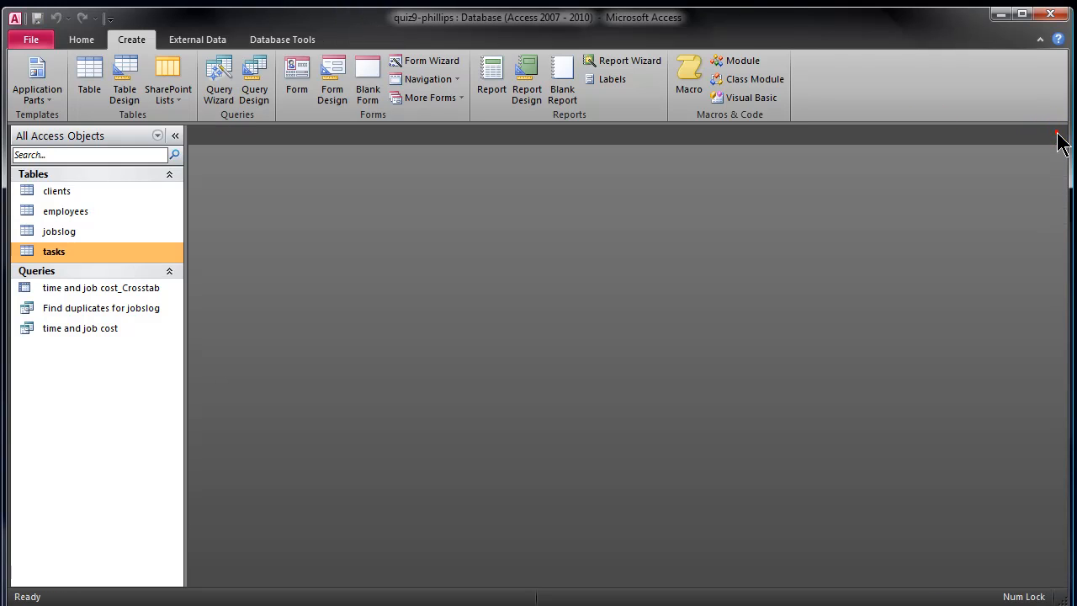
{"action": "double_click", "coordinate": [59, 232]}
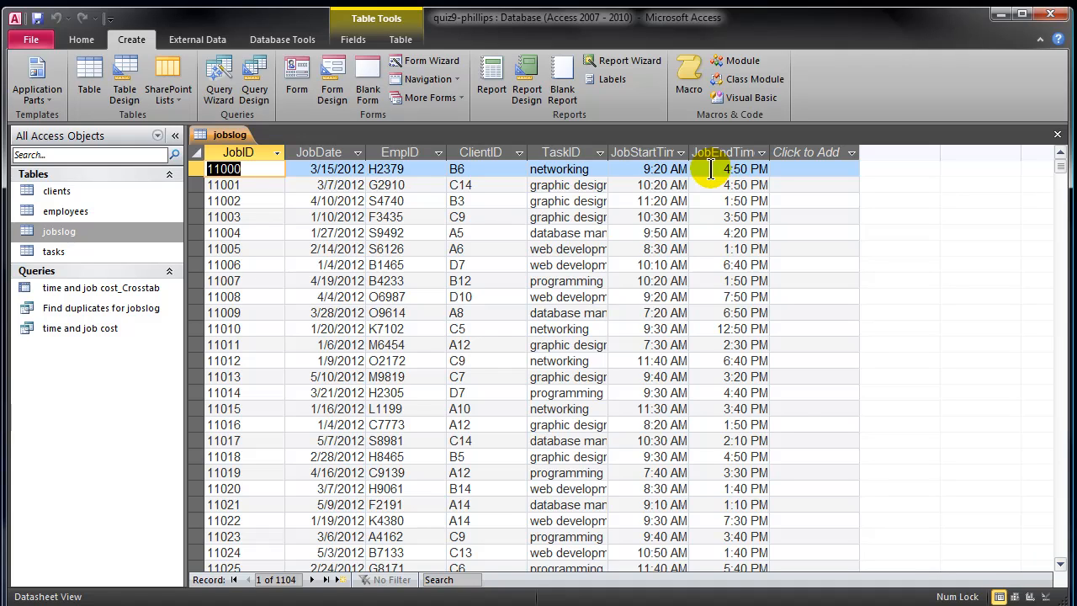
{"action": "mouse_move", "coordinate": [698, 173]}
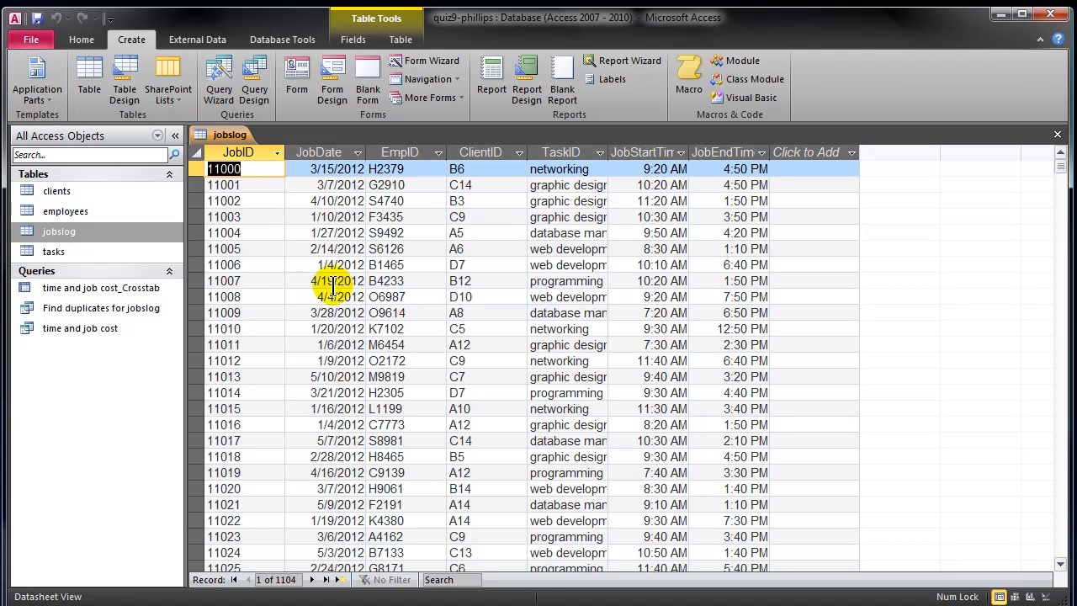
{"action": "mouse_move", "coordinate": [335, 240]}
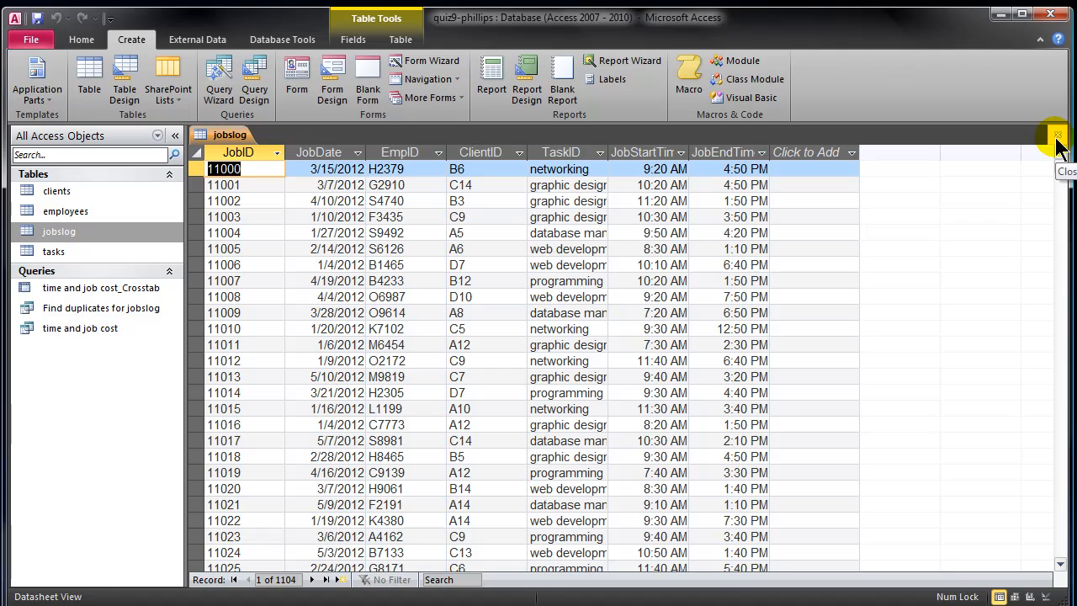
{"action": "mouse_move", "coordinate": [488, 258]}
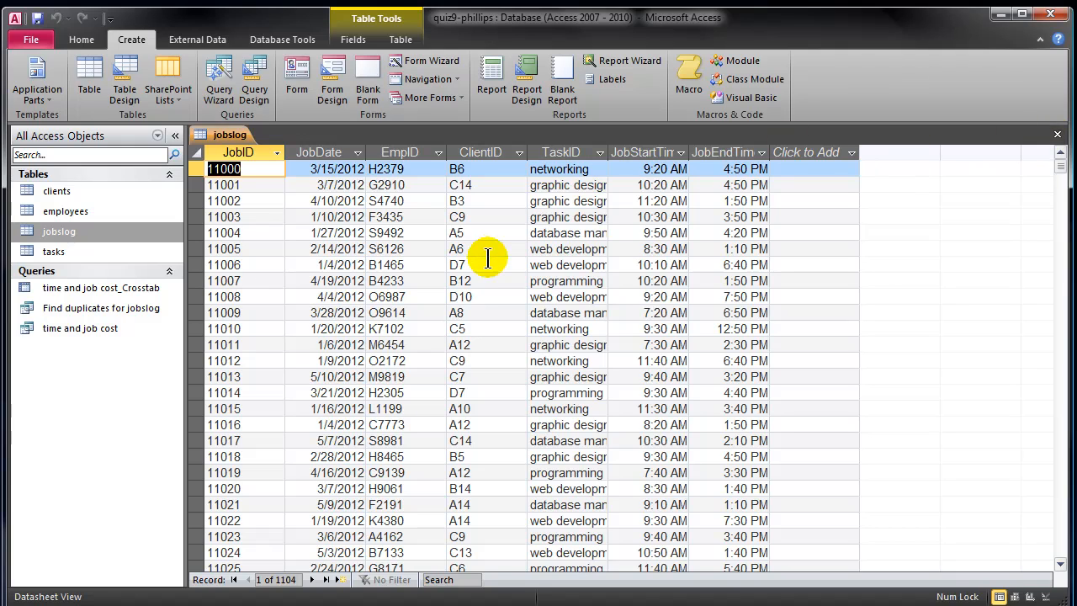
{"action": "mouse_move", "coordinate": [390, 353]}
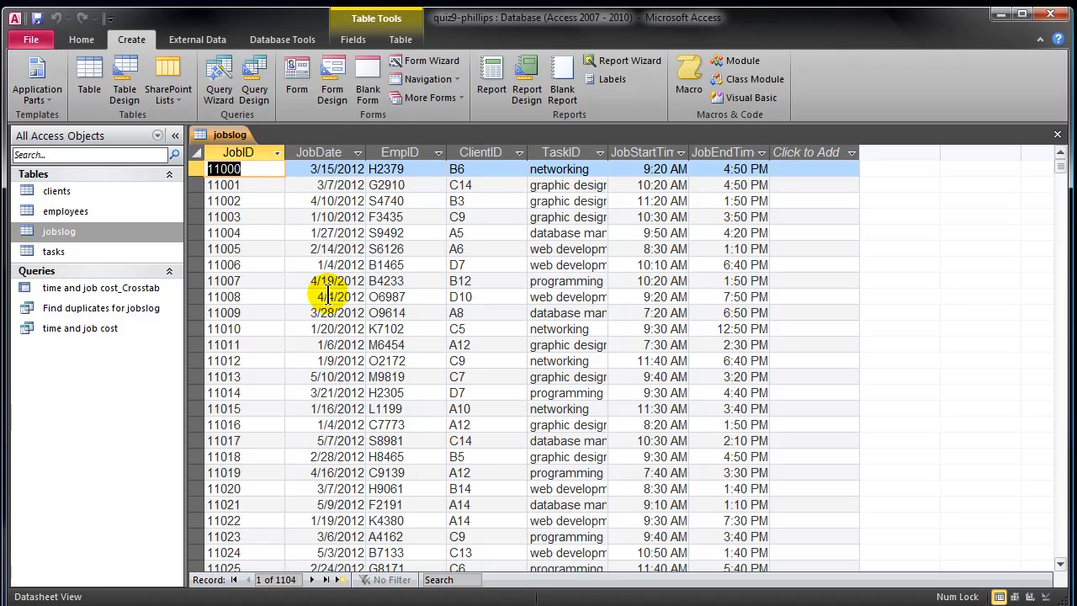
- Open the clients table, then launch the Query Wizard to get the New Query dialog
{"action": "left_click", "coordinate": [57, 192]}
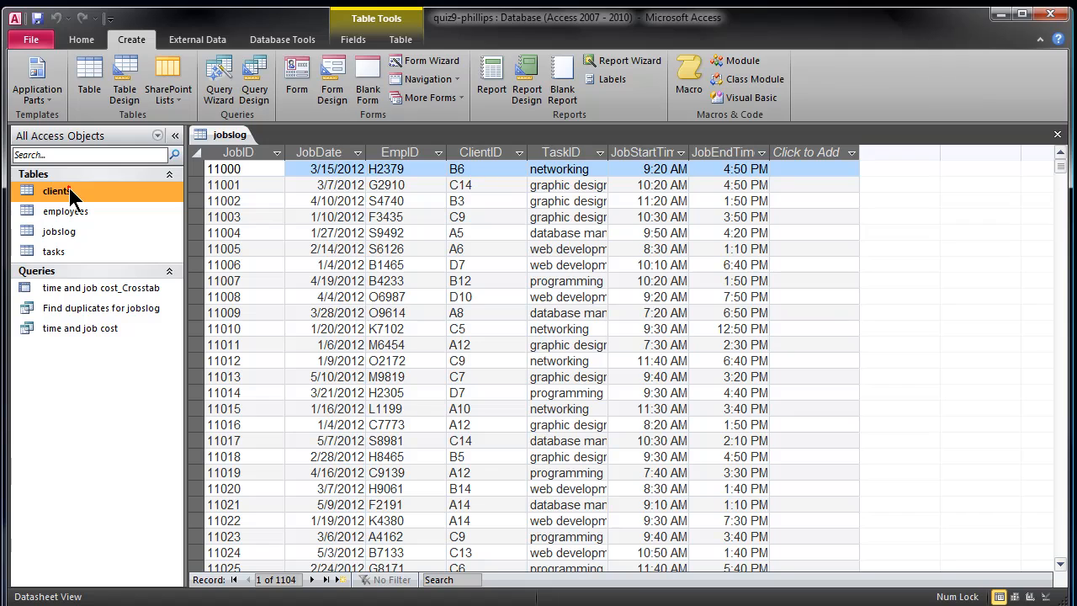
{"action": "double_click", "coordinate": [57, 192]}
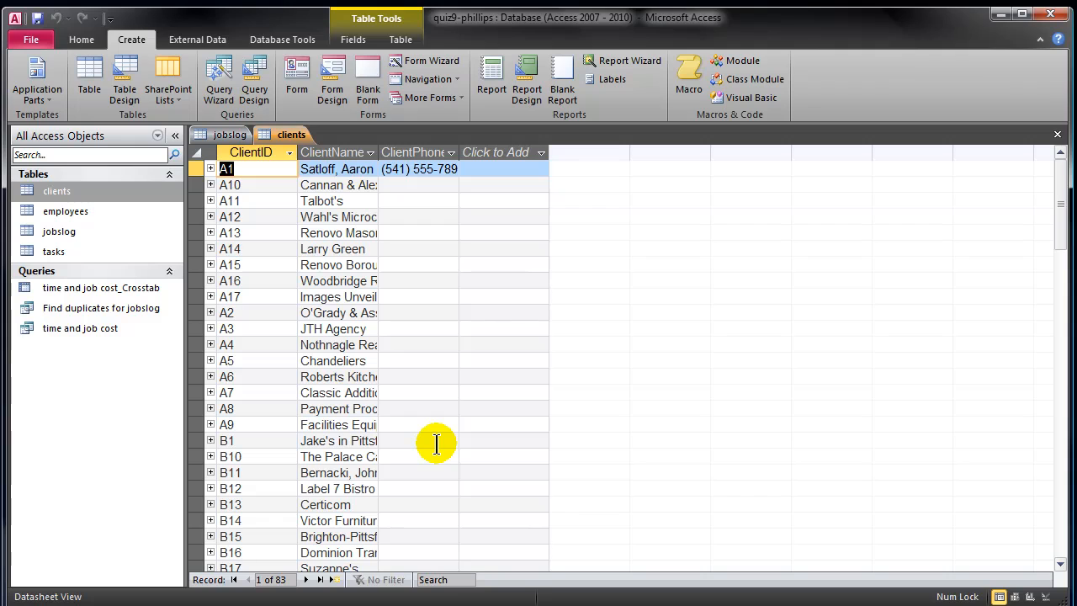
{"action": "mouse_move", "coordinate": [364, 378]}
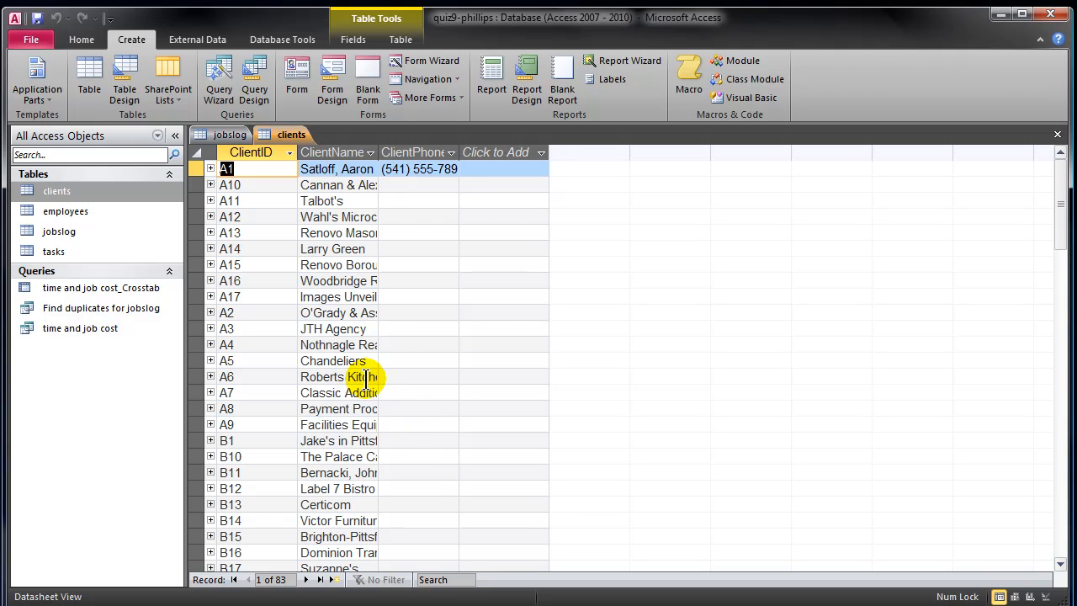
{"action": "left_click", "coordinate": [417, 376]}
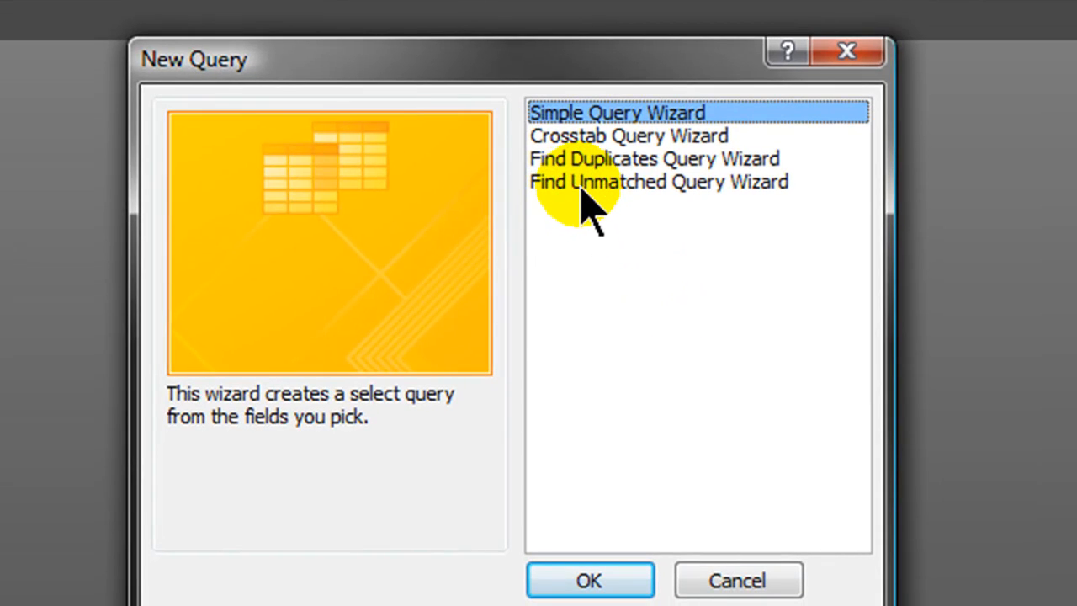
- Start the Find Unmatched Query Wizard from the New Query dialog
{"action": "left_click", "coordinate": [659, 182]}
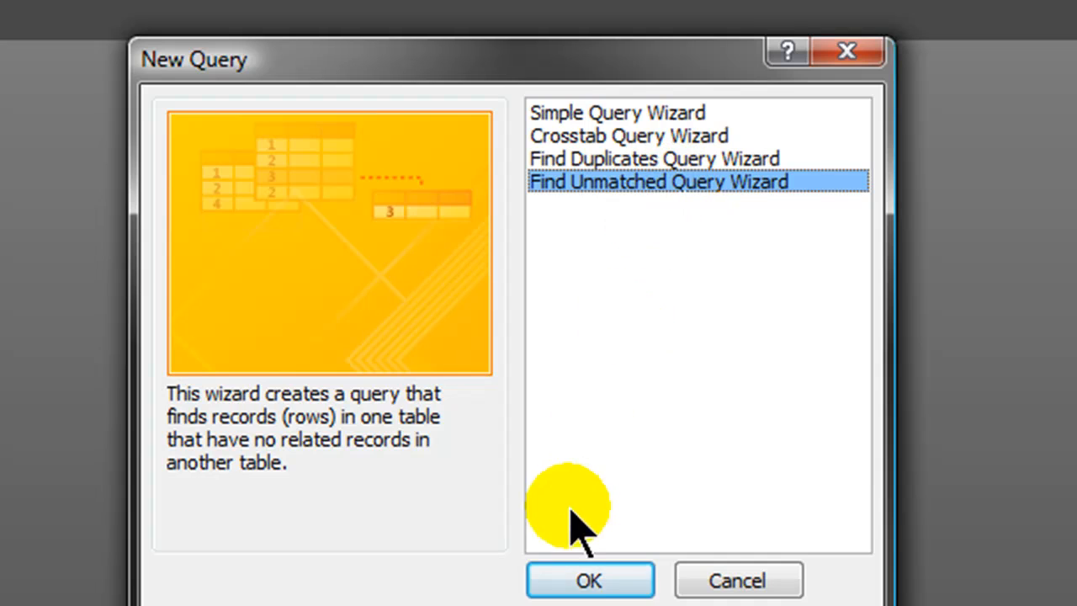
{"action": "left_click", "coordinate": [589, 578]}
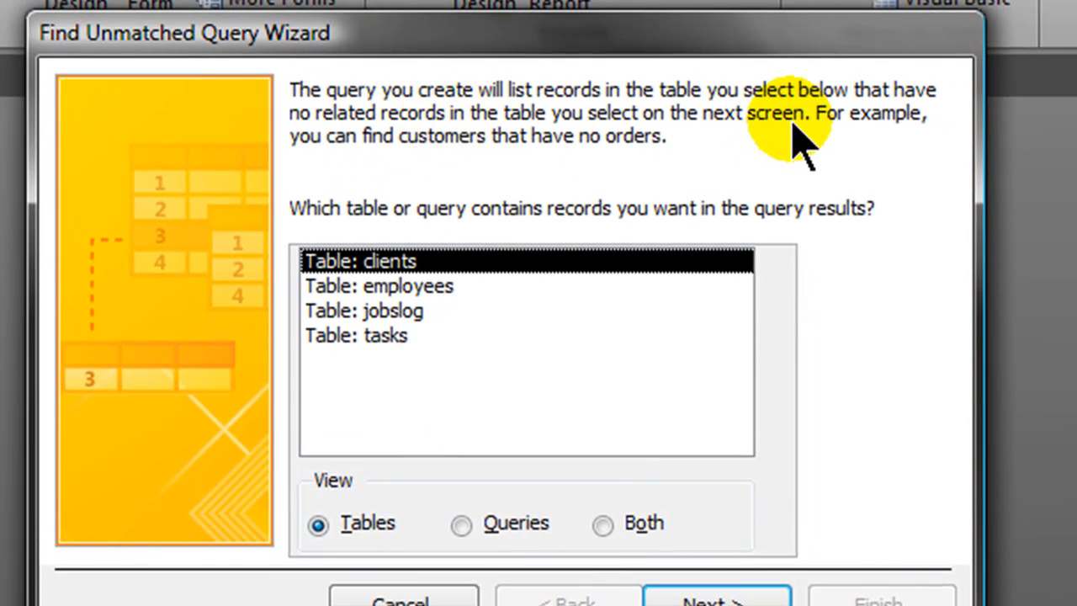
{"action": "mouse_move", "coordinate": [791, 152]}
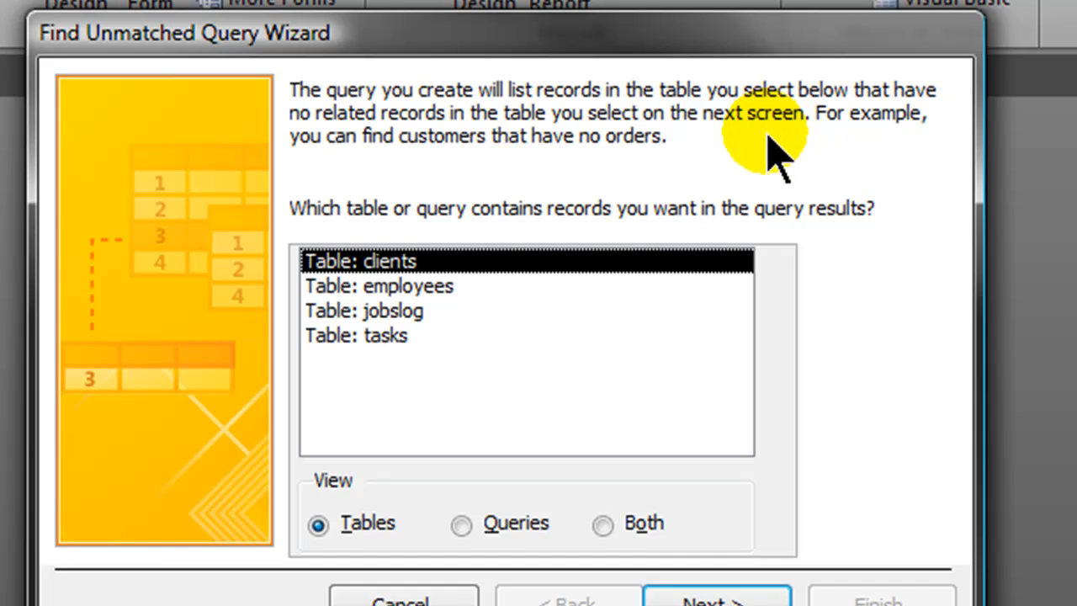
{"action": "mouse_move", "coordinate": [648, 143]}
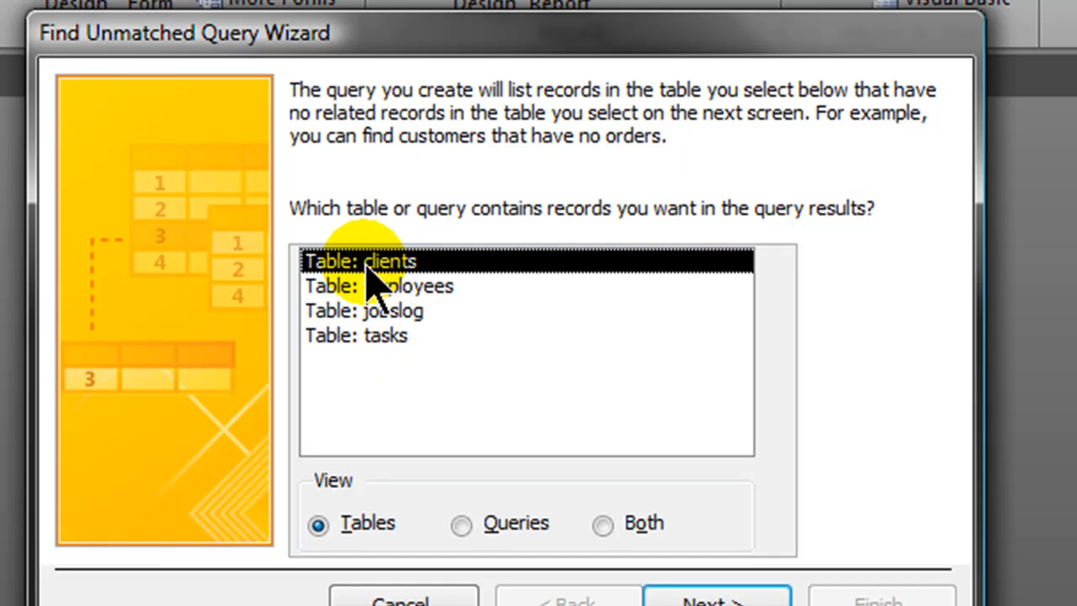
{"action": "mouse_move", "coordinate": [521, 252]}
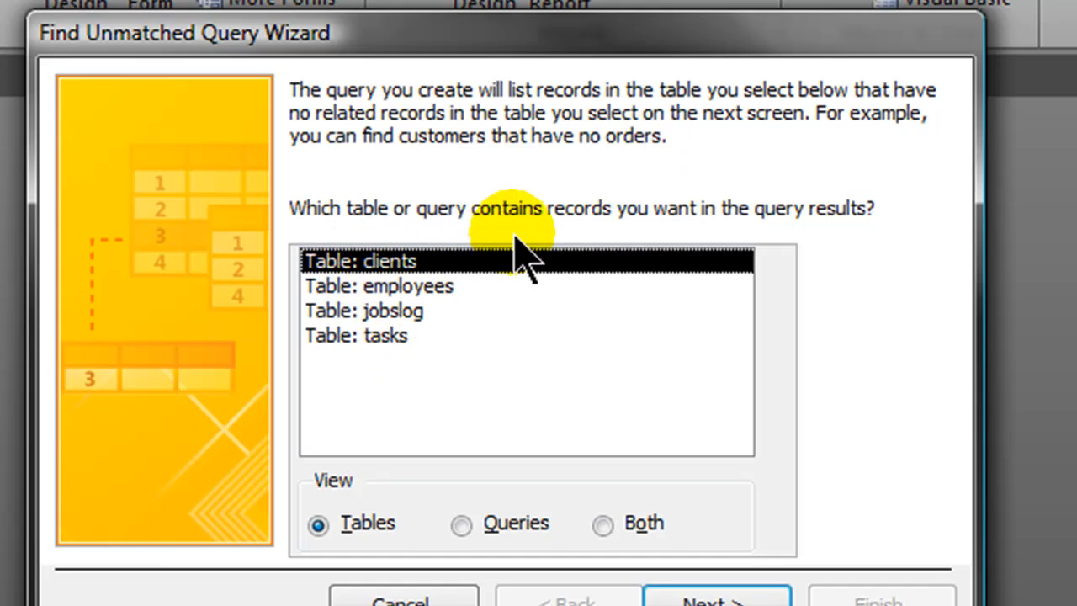
{"action": "mouse_move", "coordinate": [770, 243]}
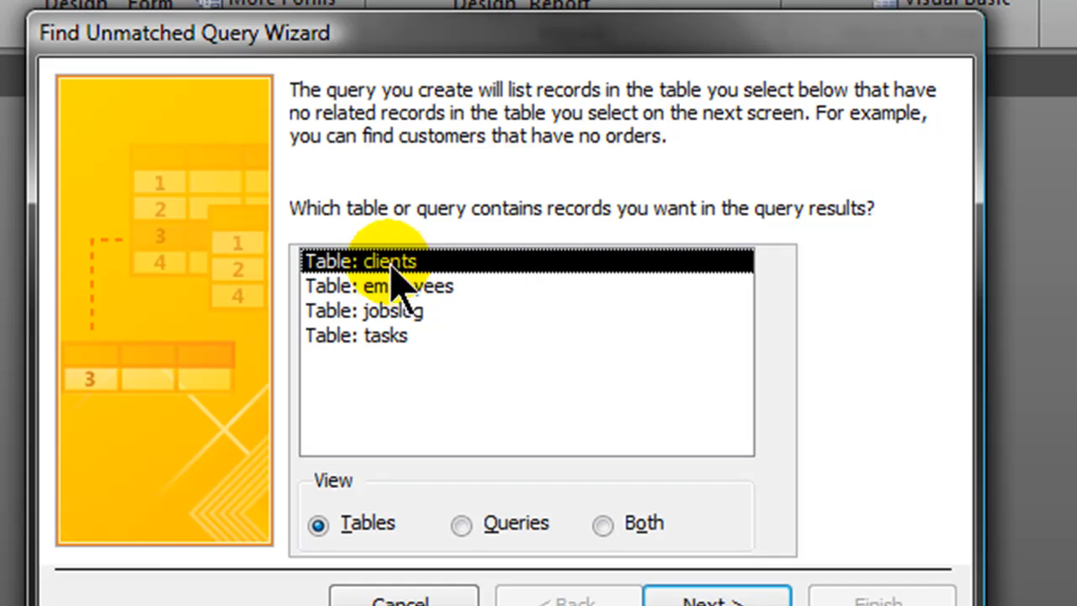
{"action": "mouse_move", "coordinate": [412, 290]}
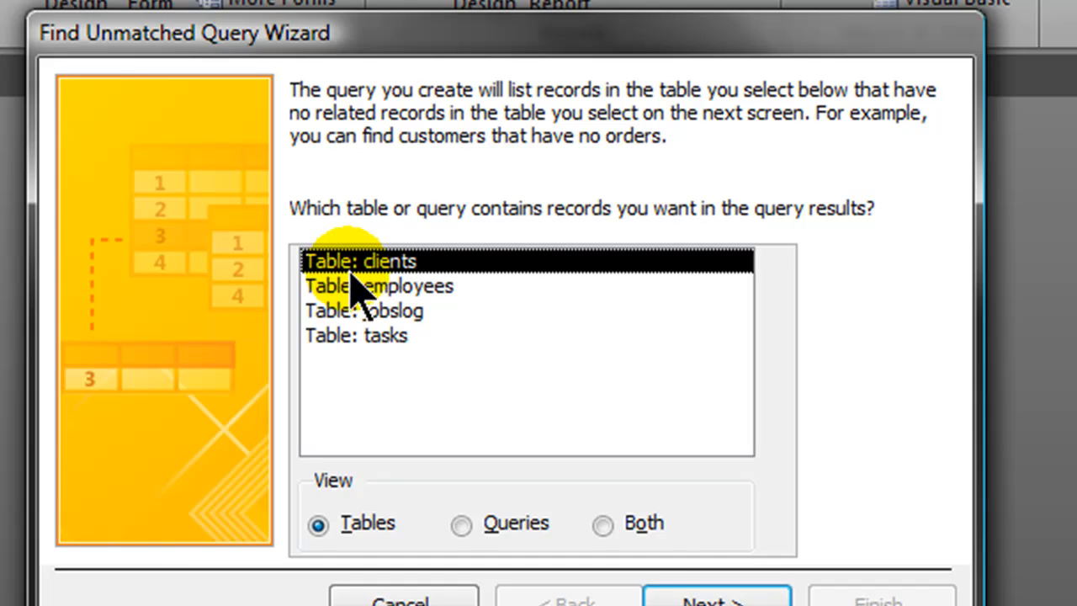
- Keep clients as the results table and choose jobslog as the related table
{"action": "left_click", "coordinate": [717, 597]}
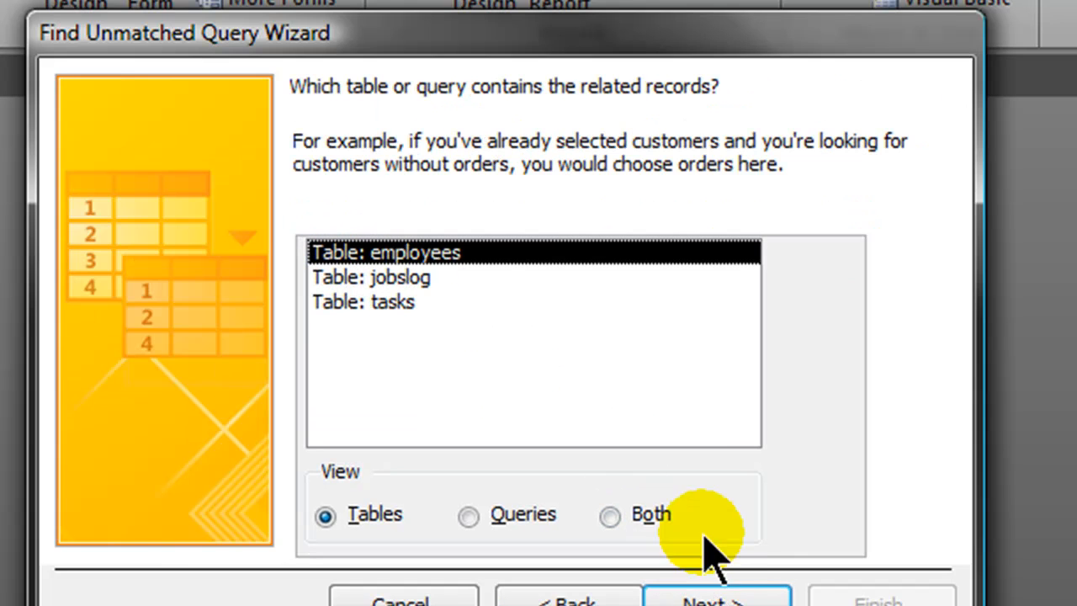
{"action": "mouse_move", "coordinate": [524, 169]}
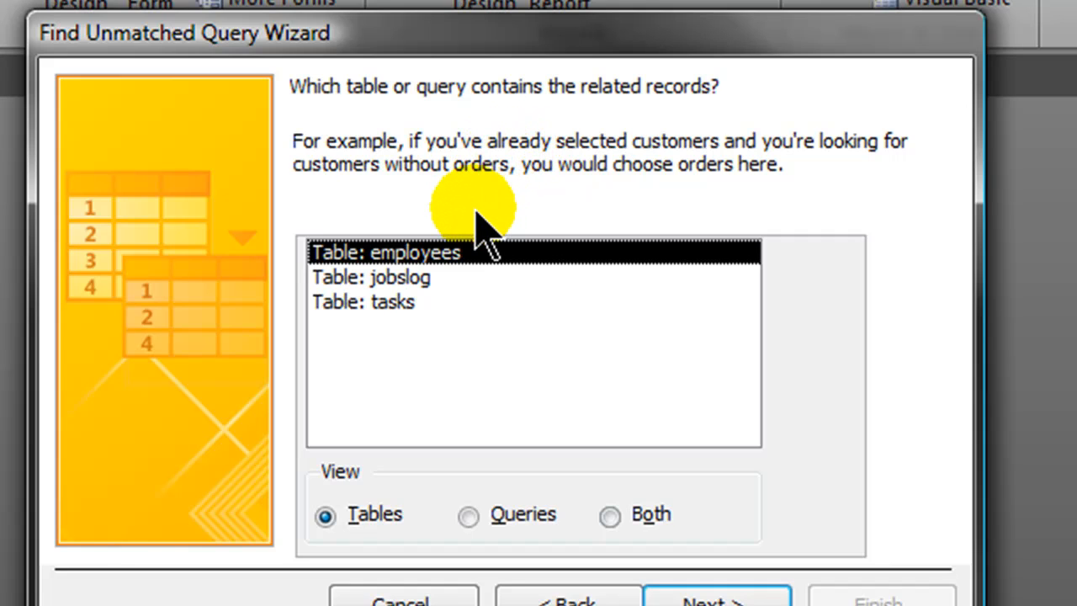
{"action": "left_click", "coordinate": [400, 278]}
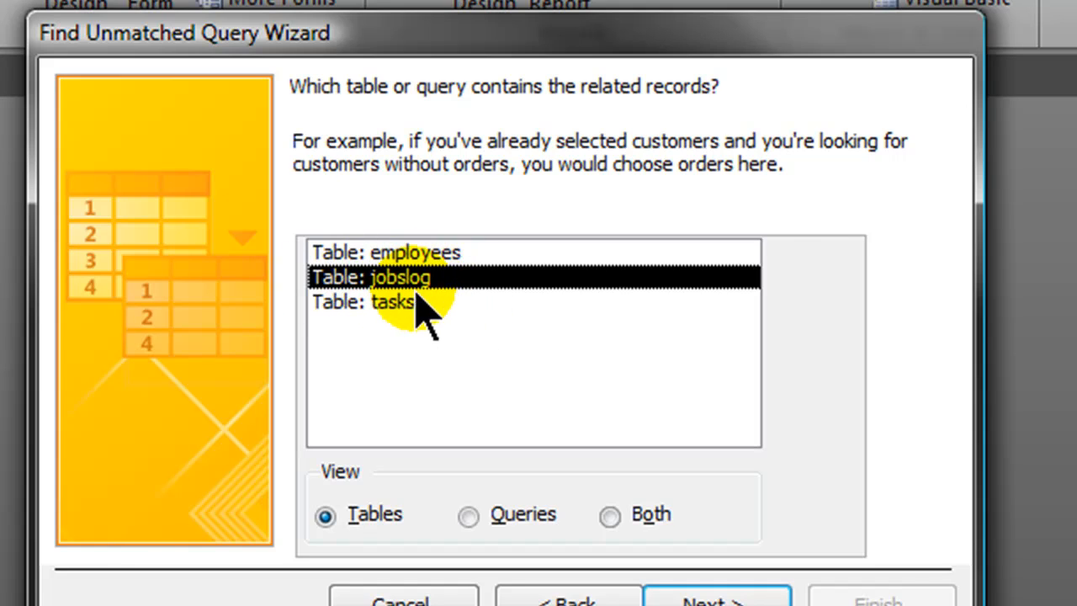
{"action": "mouse_move", "coordinate": [424, 316]}
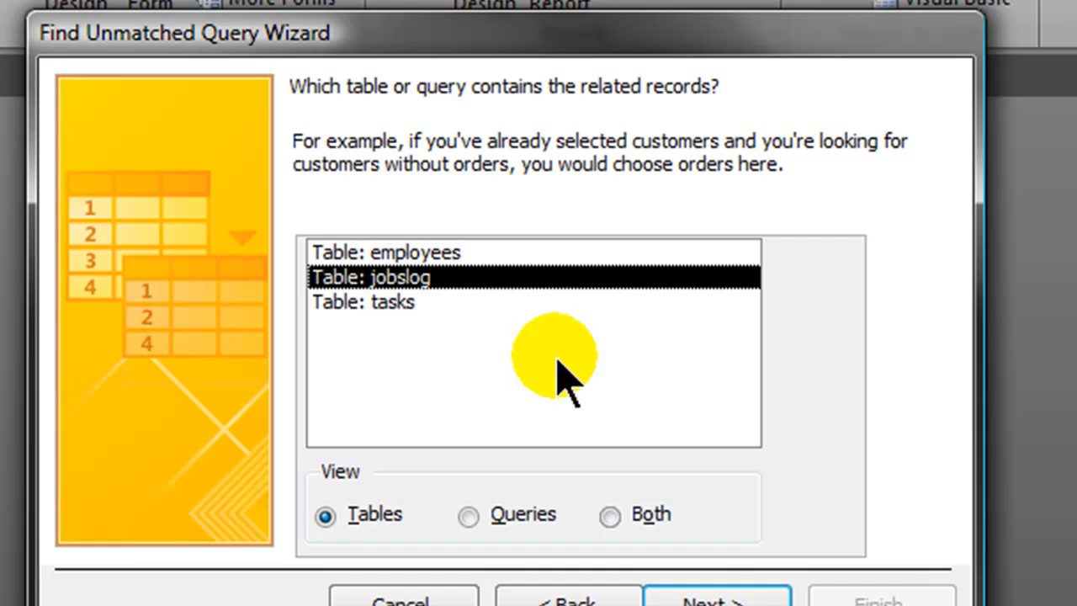
- Match on ClientID, include all clients fields, and finish as 'clients Without Matching jobslog'
{"action": "left_click", "coordinate": [716, 597]}
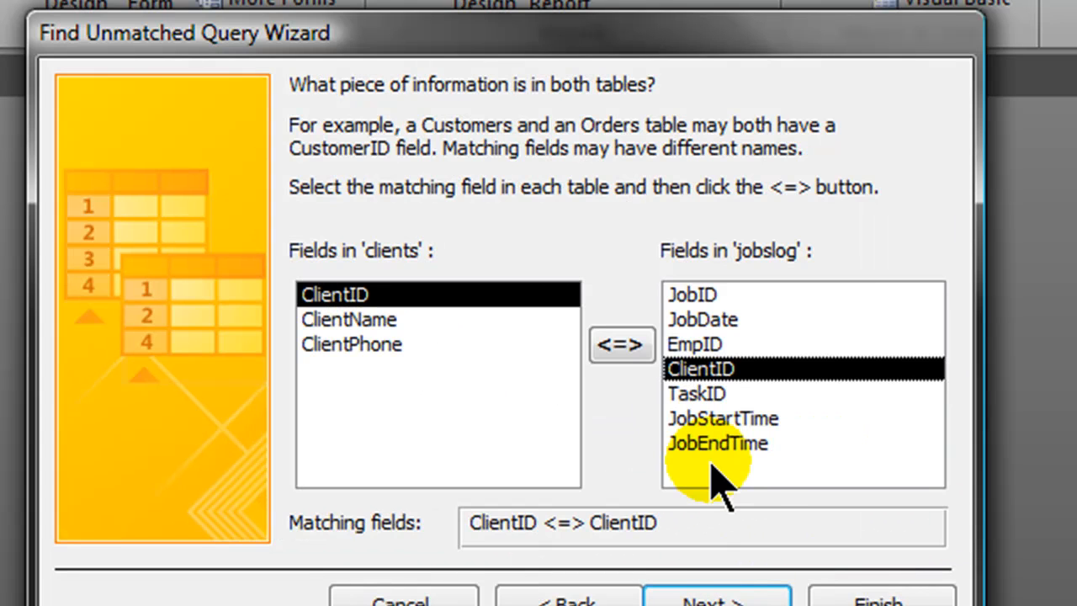
{"action": "mouse_move", "coordinate": [709, 485]}
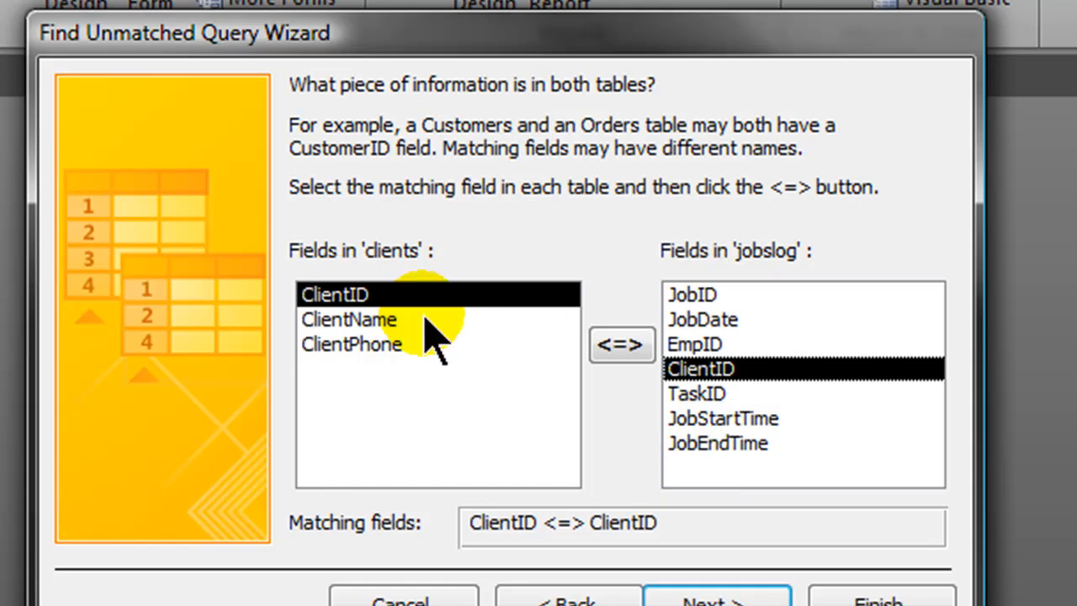
{"action": "mouse_move", "coordinate": [468, 333]}
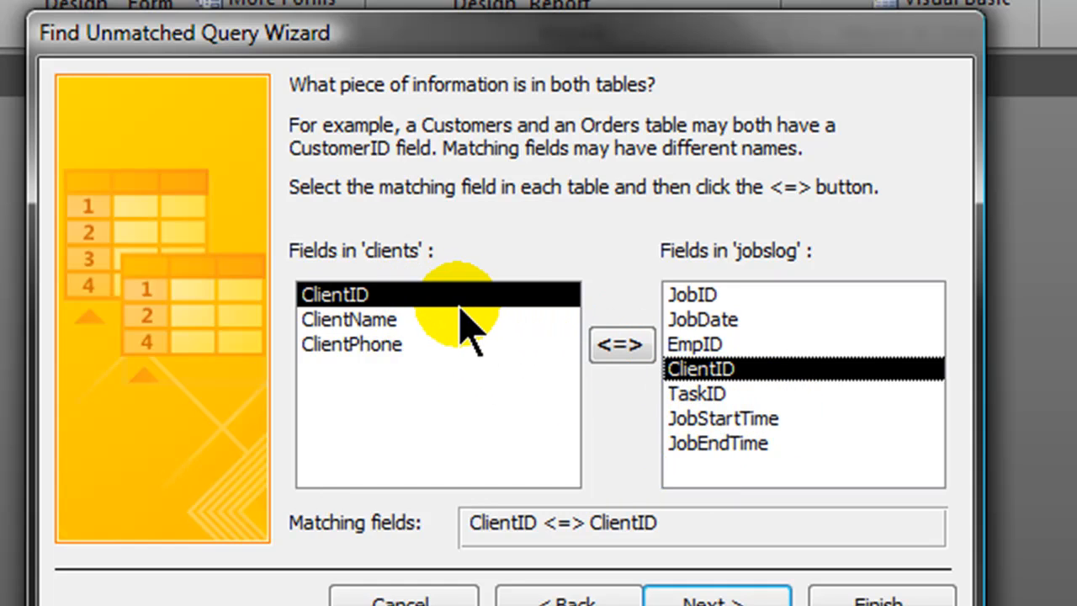
{"action": "mouse_move", "coordinate": [737, 471]}
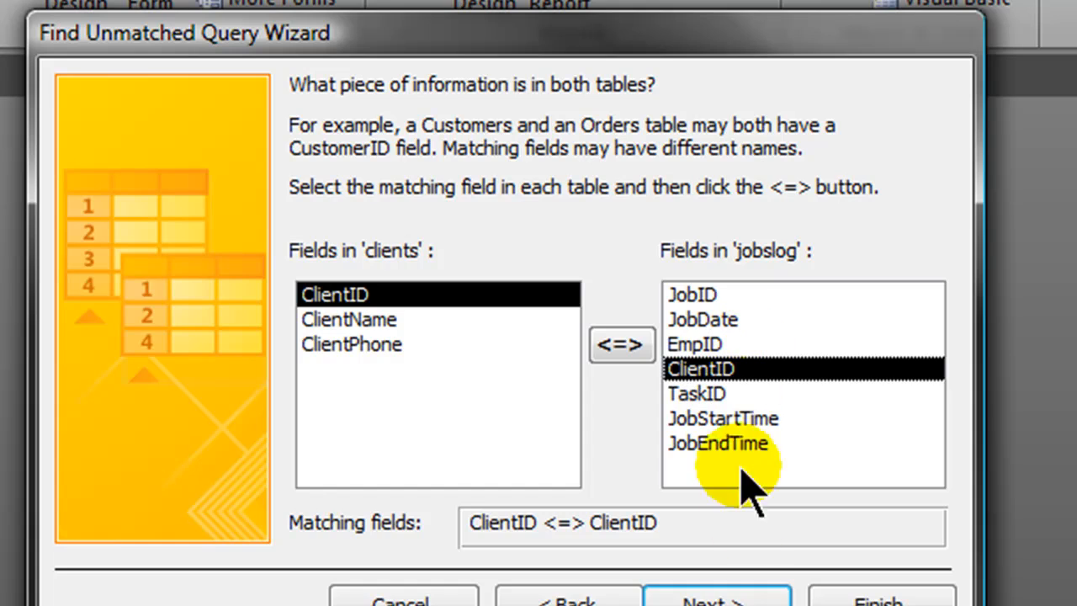
{"action": "left_click", "coordinate": [715, 598]}
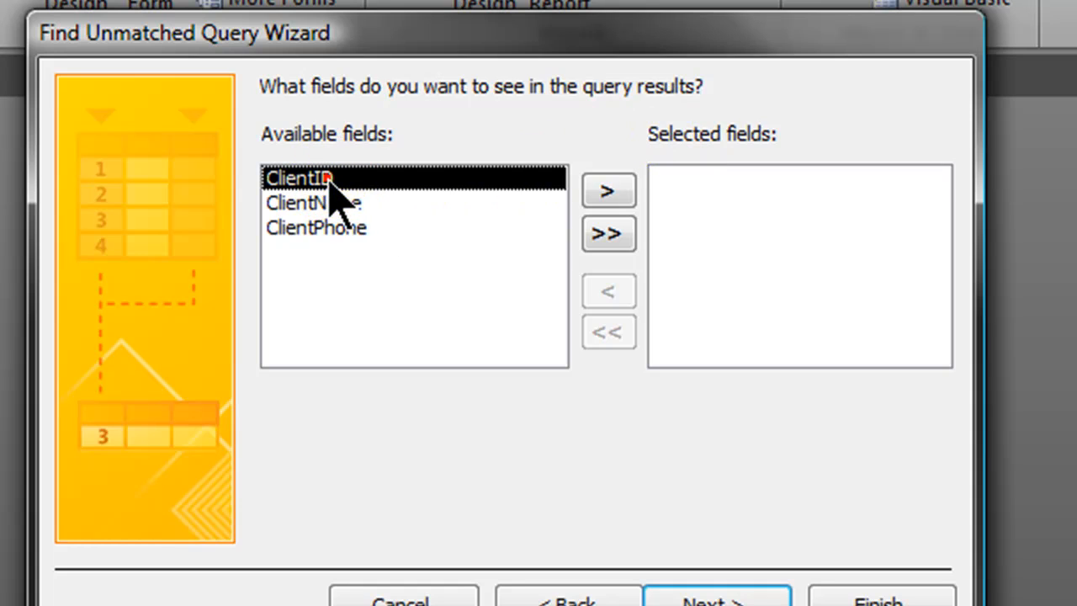
{"action": "left_click", "coordinate": [607, 189]}
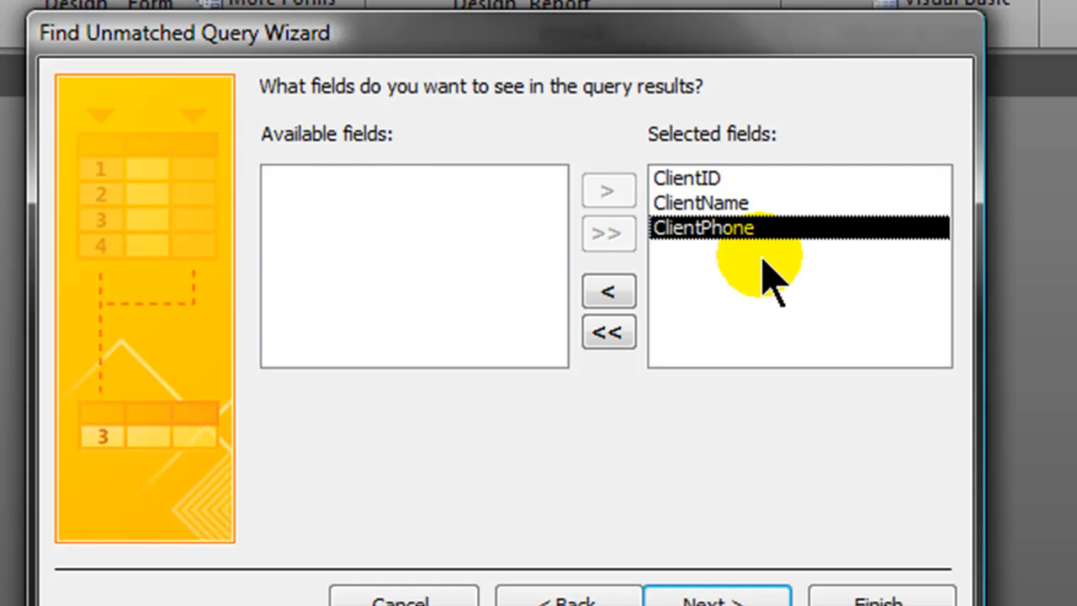
{"action": "mouse_move", "coordinate": [749, 252]}
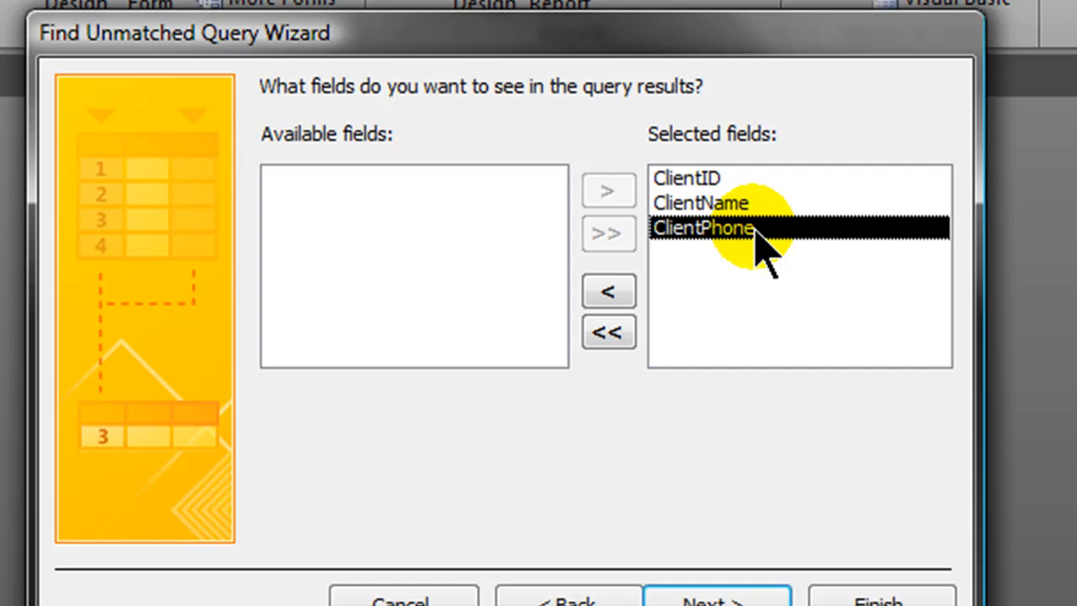
{"action": "mouse_move", "coordinate": [754, 278]}
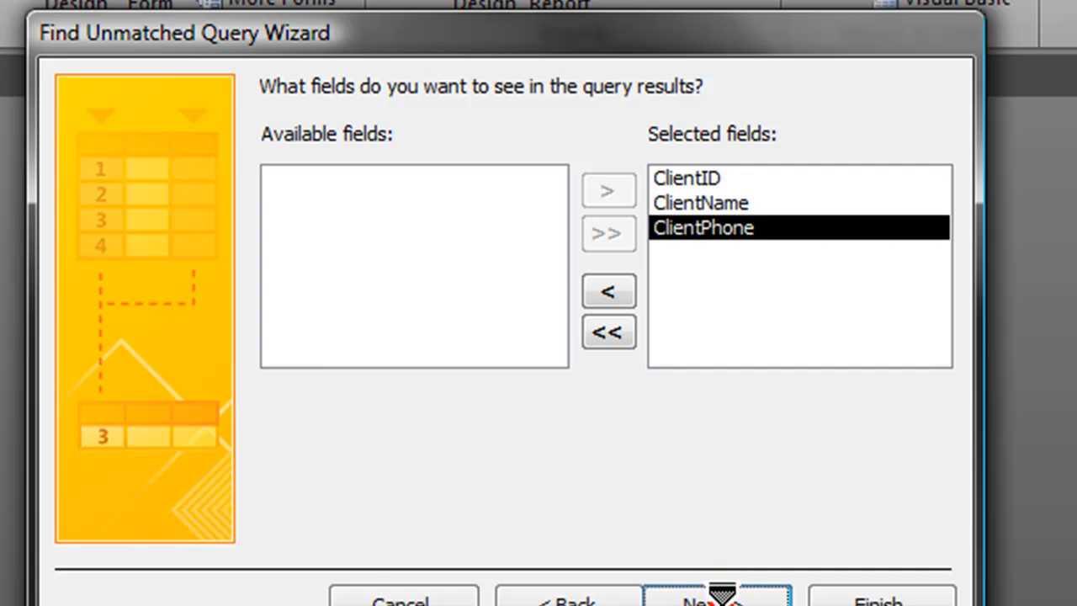
{"action": "left_click", "coordinate": [717, 597]}
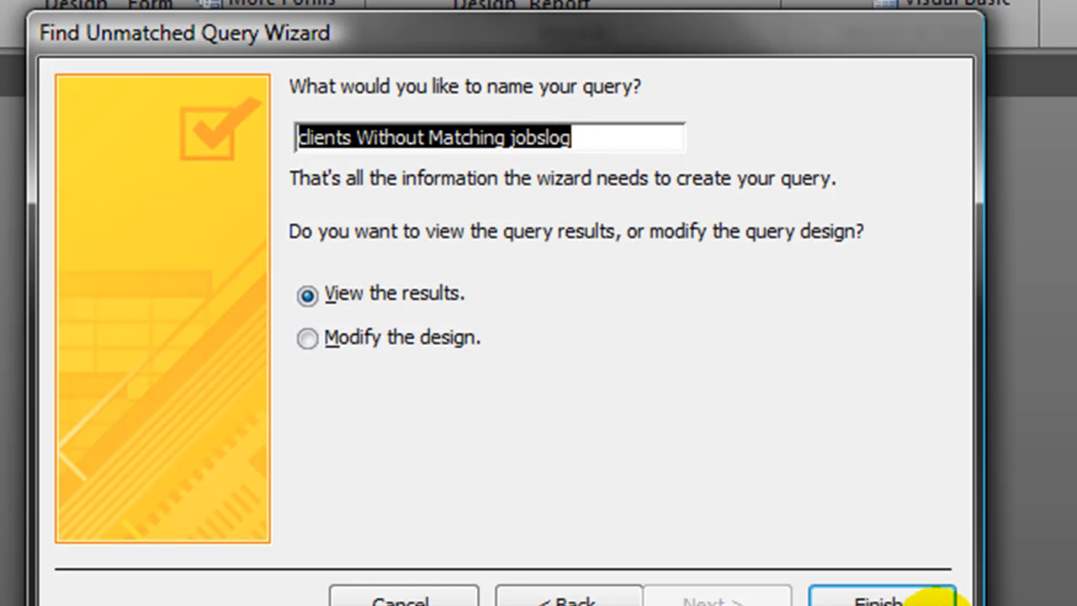
{"action": "left_click", "coordinate": [881, 597]}
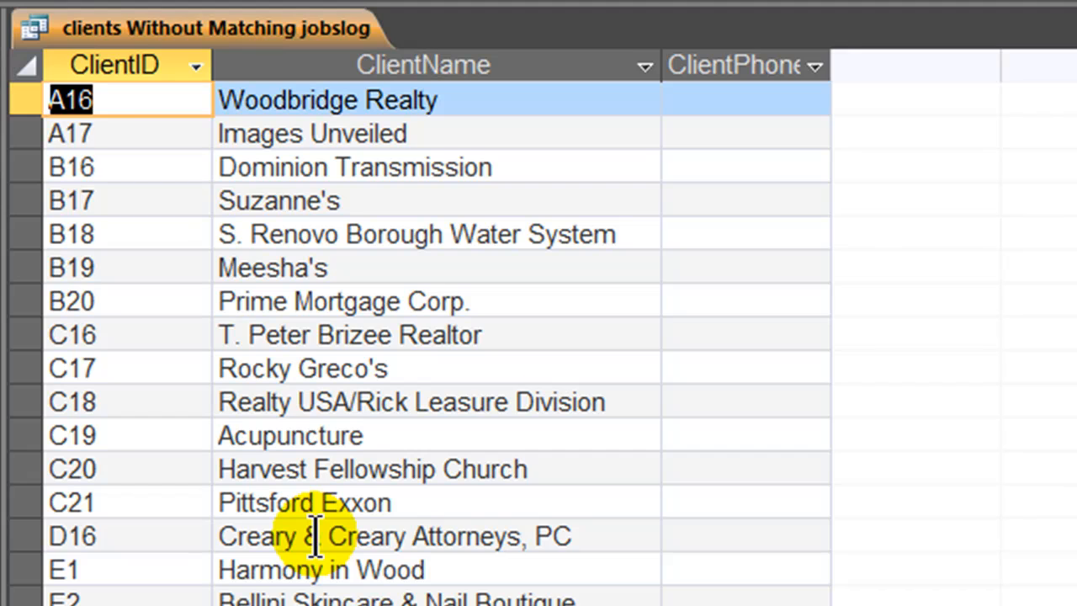
{"action": "mouse_move", "coordinate": [512, 227]}
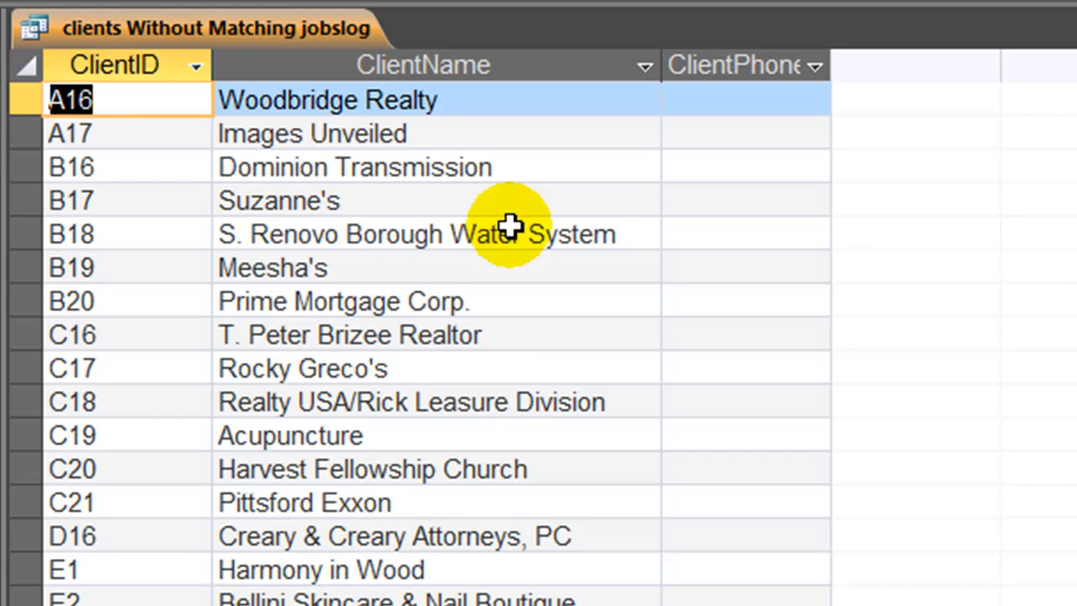
{"action": "mouse_move", "coordinate": [366, 333]}
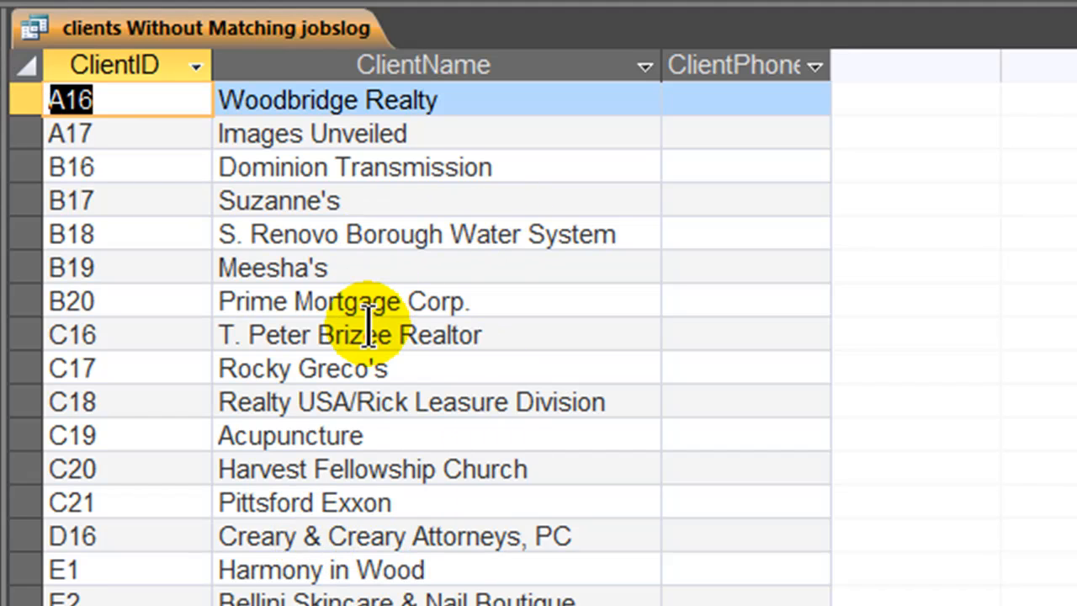
{"action": "mouse_move", "coordinate": [446, 212]}
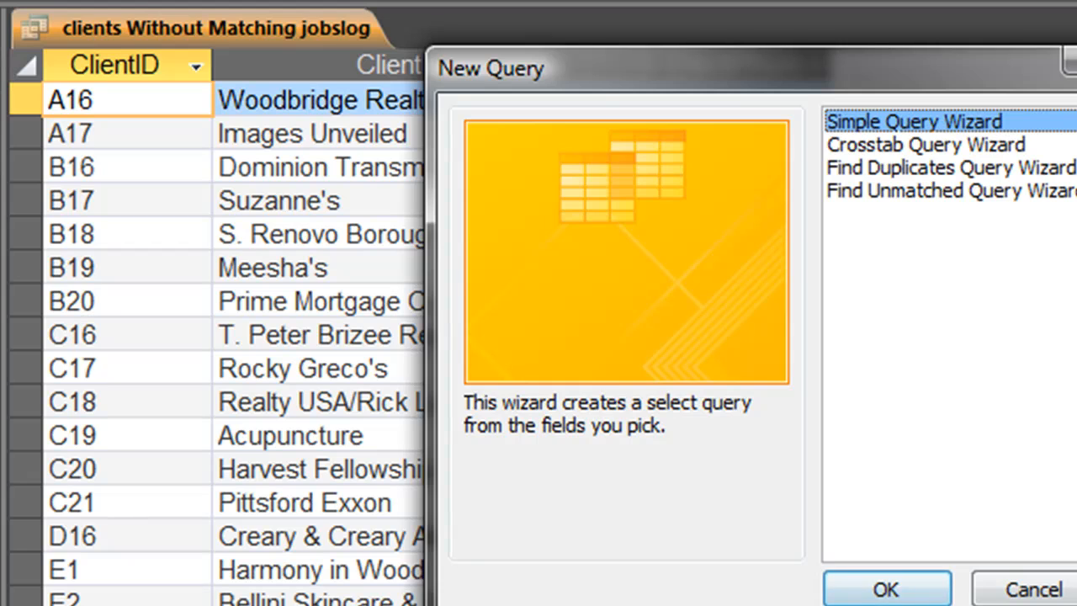
- Choose Find Unmatched Query Wizard again for a second unmatched-records query
{"action": "left_click", "coordinate": [949, 190]}
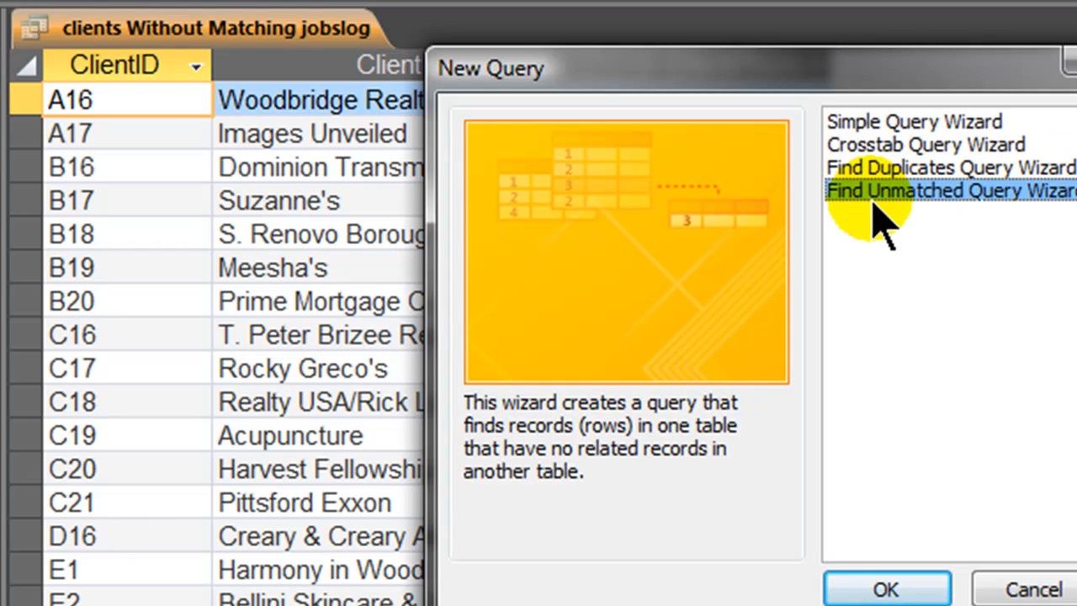